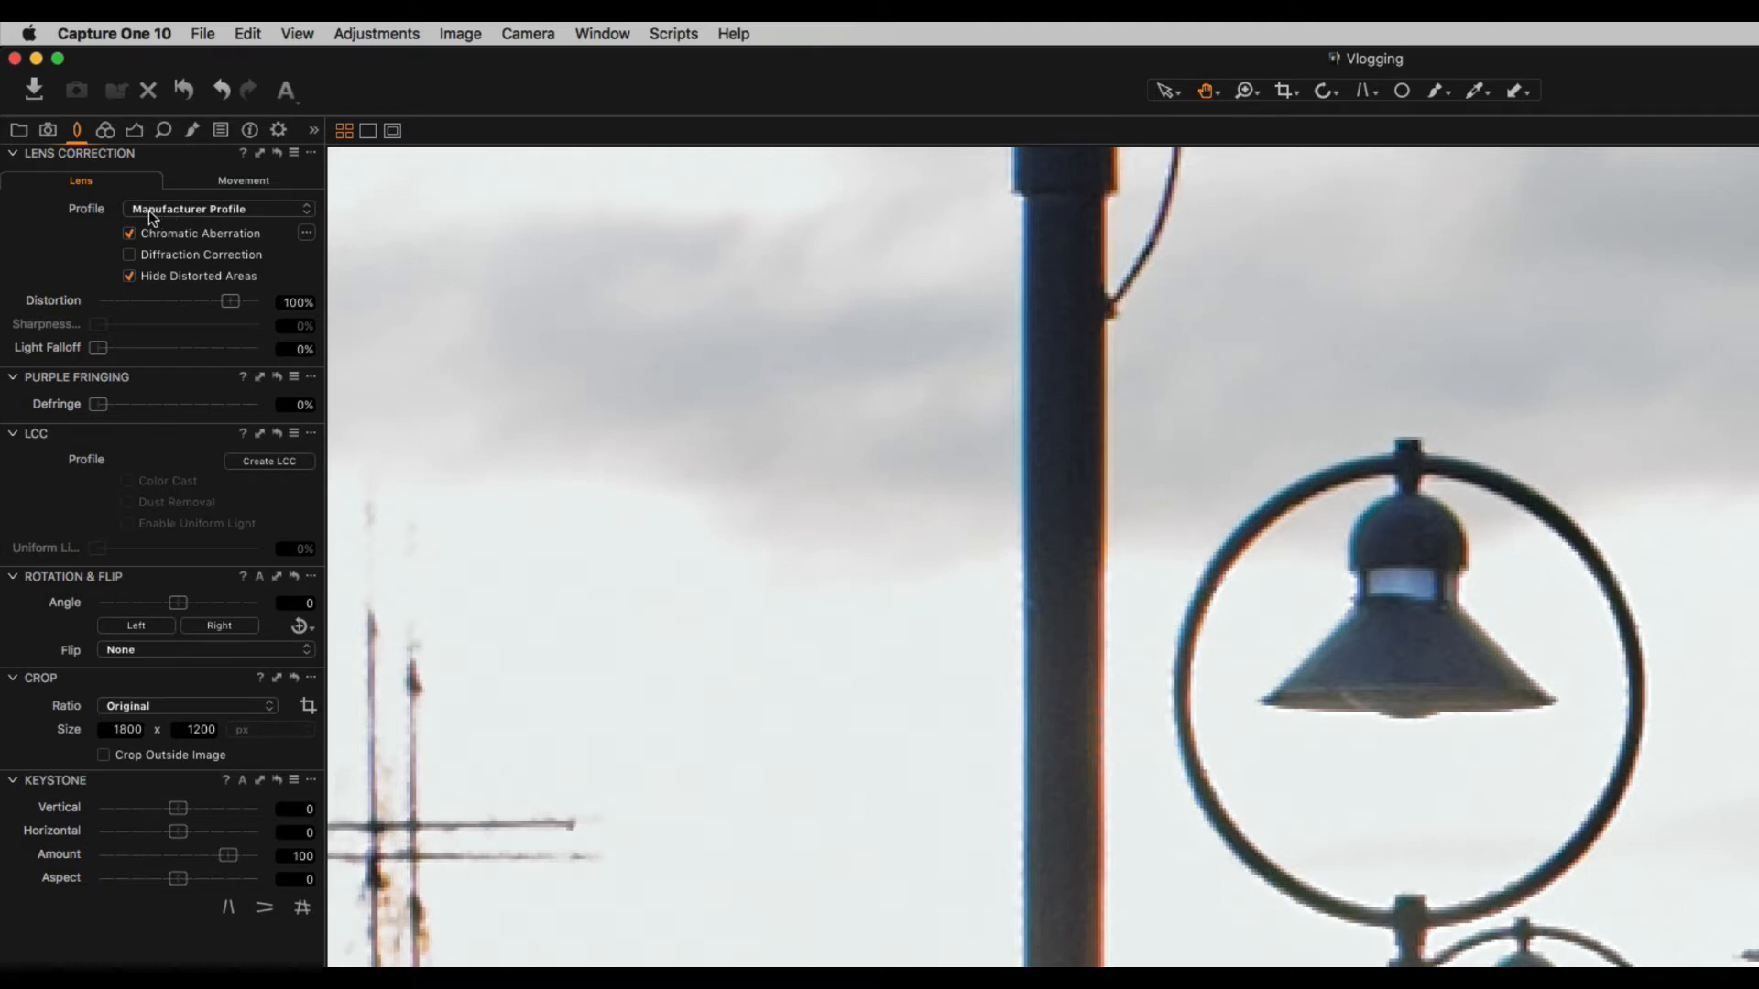
mouse_move(289, 222)
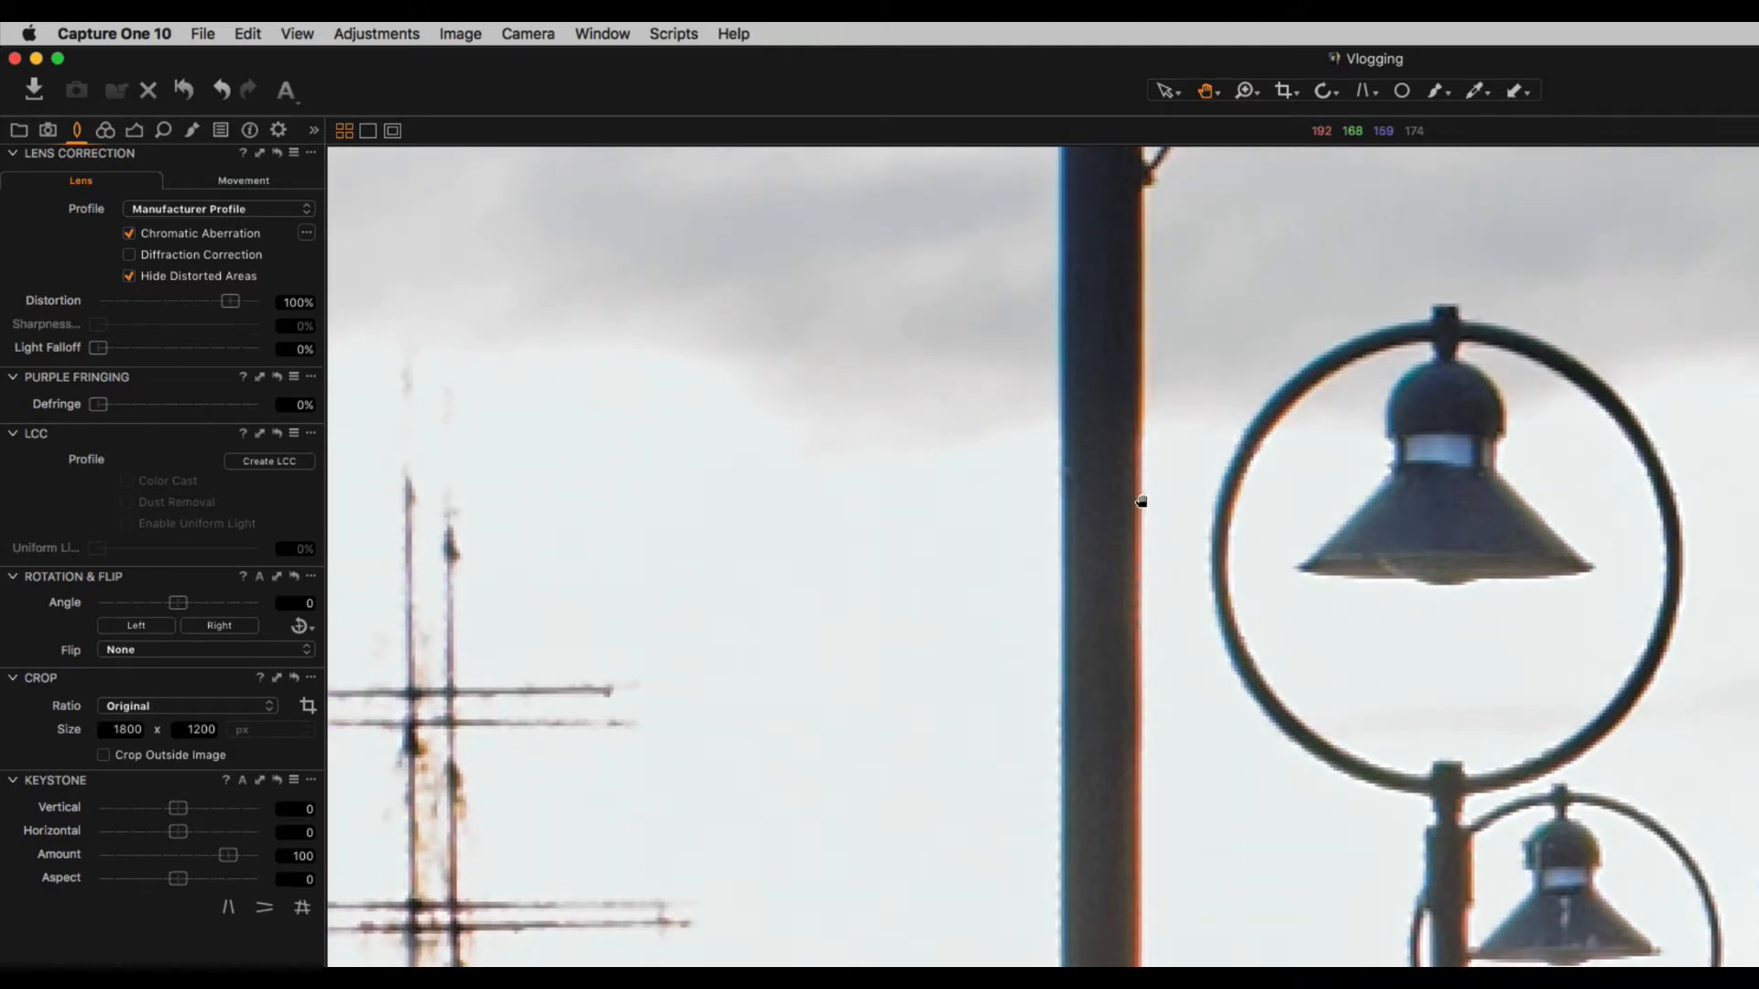
mouse_move(102, 410)
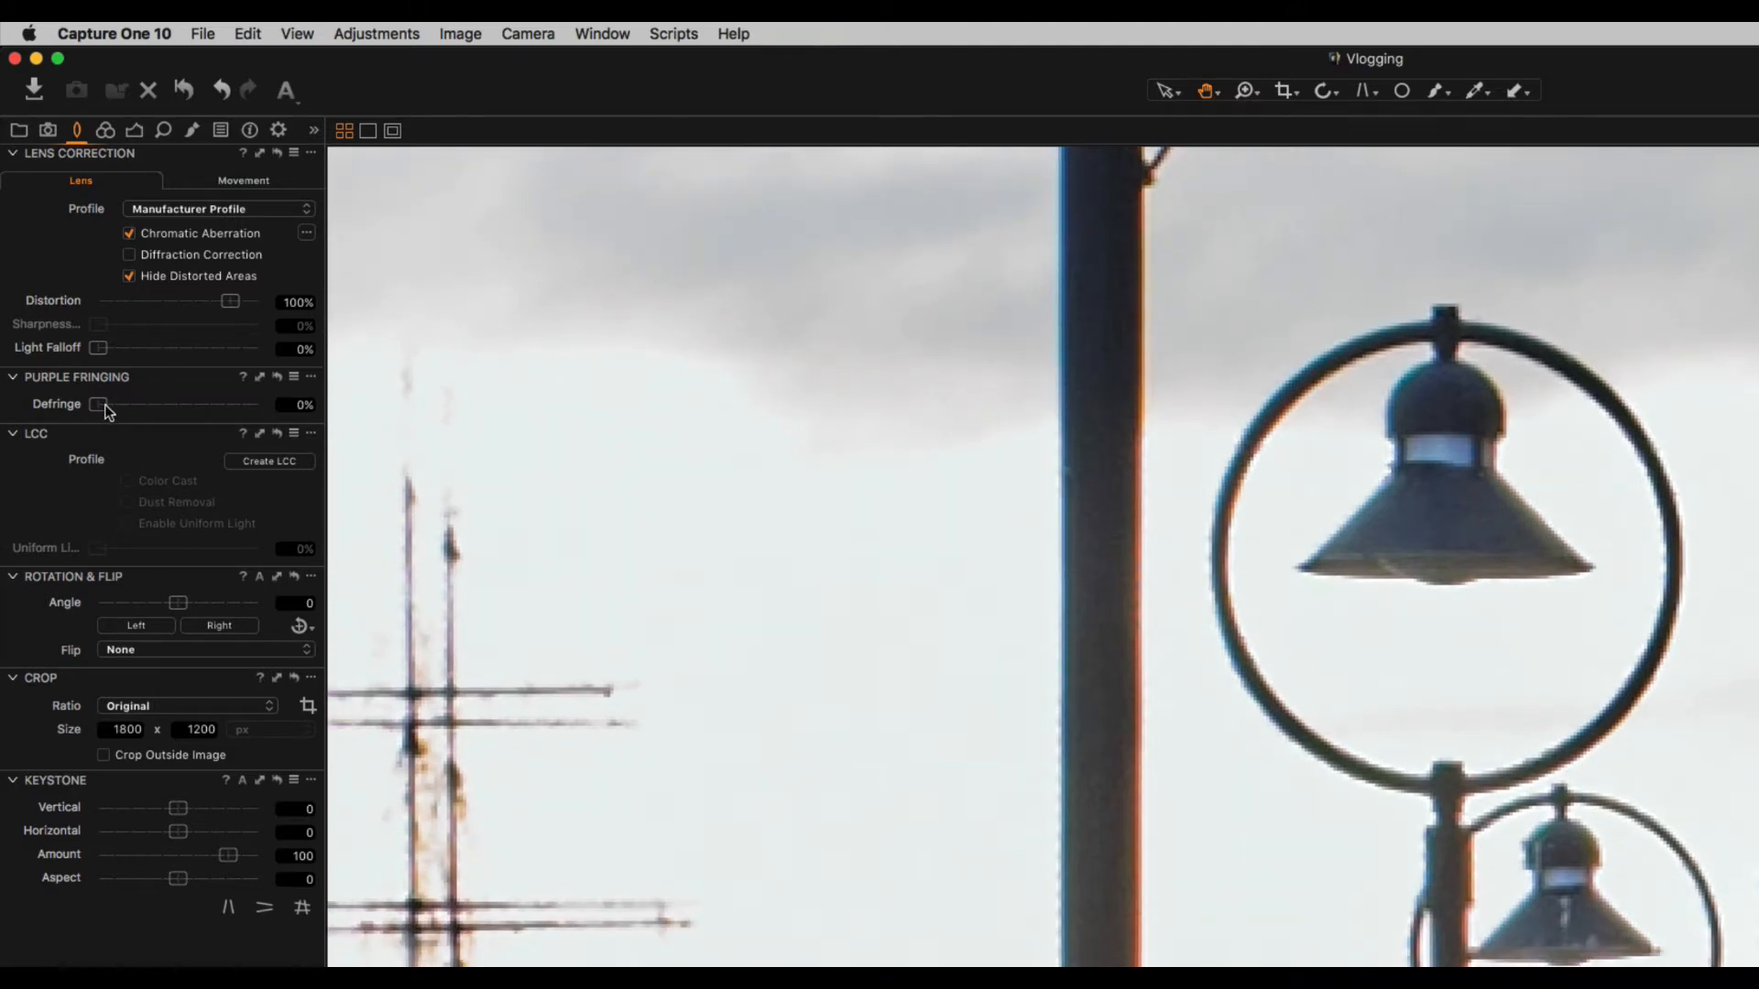
Step: Raise the Defringe slider from 0% to 59% on the lamp post photo
drag(99, 404, 129, 404)
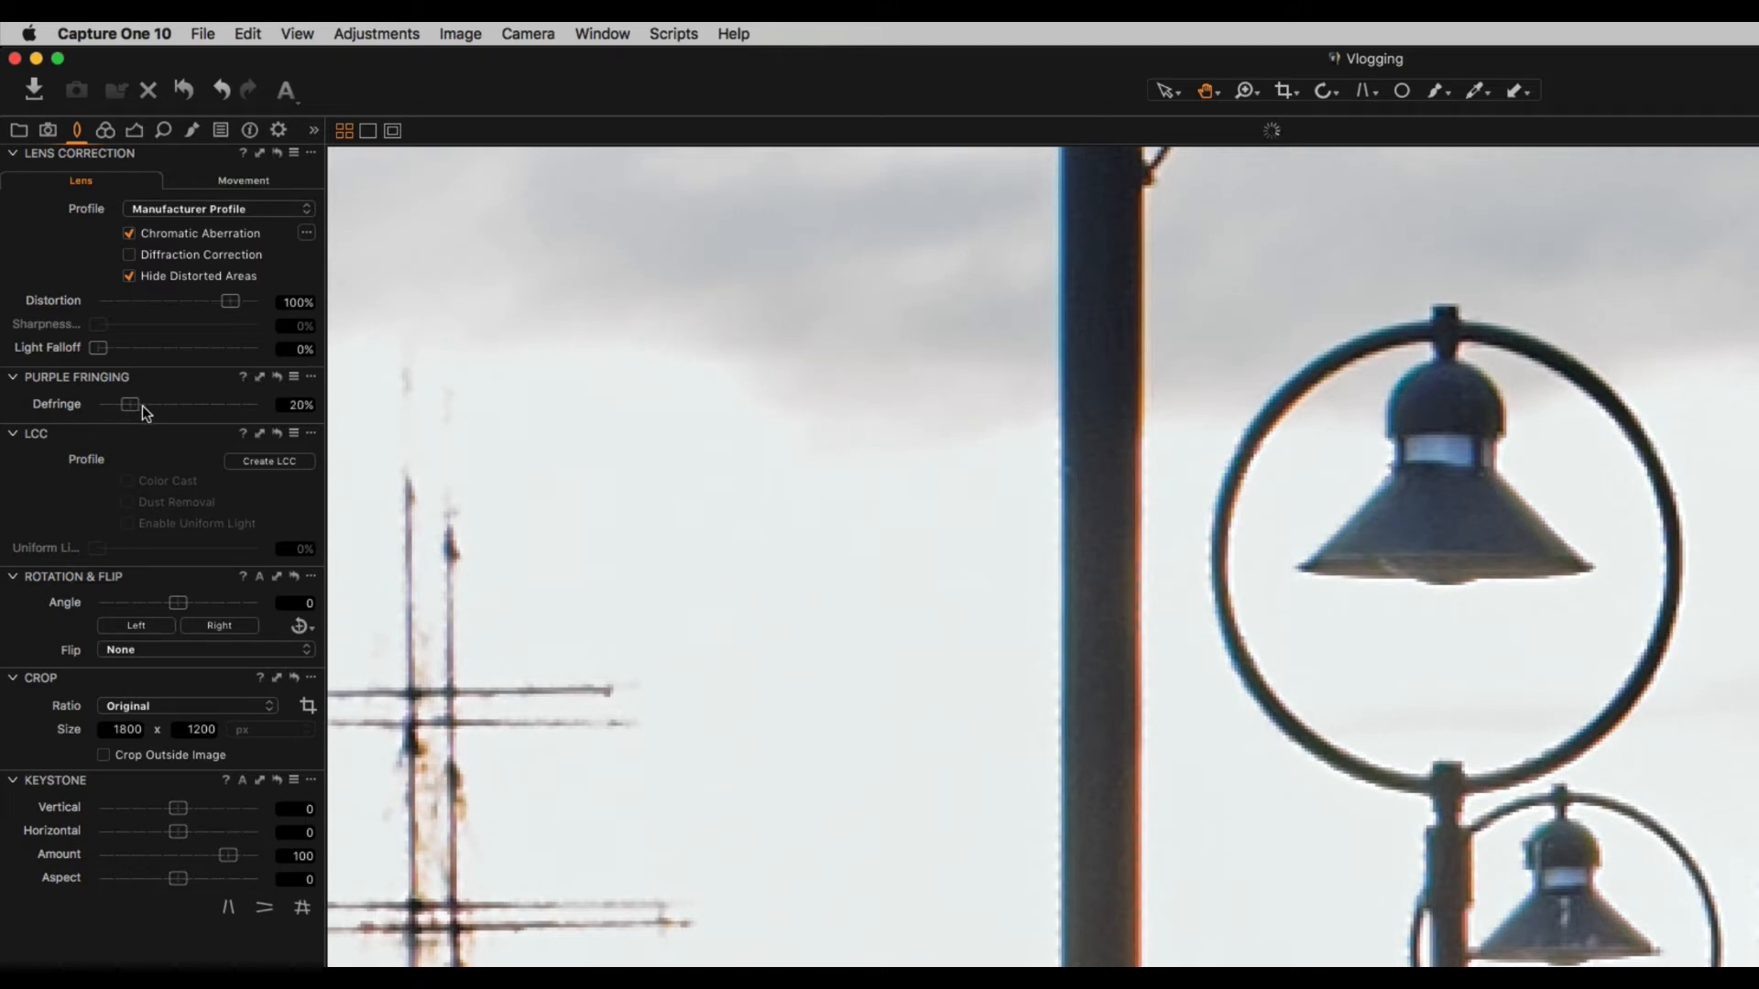
drag(130, 404, 163, 404)
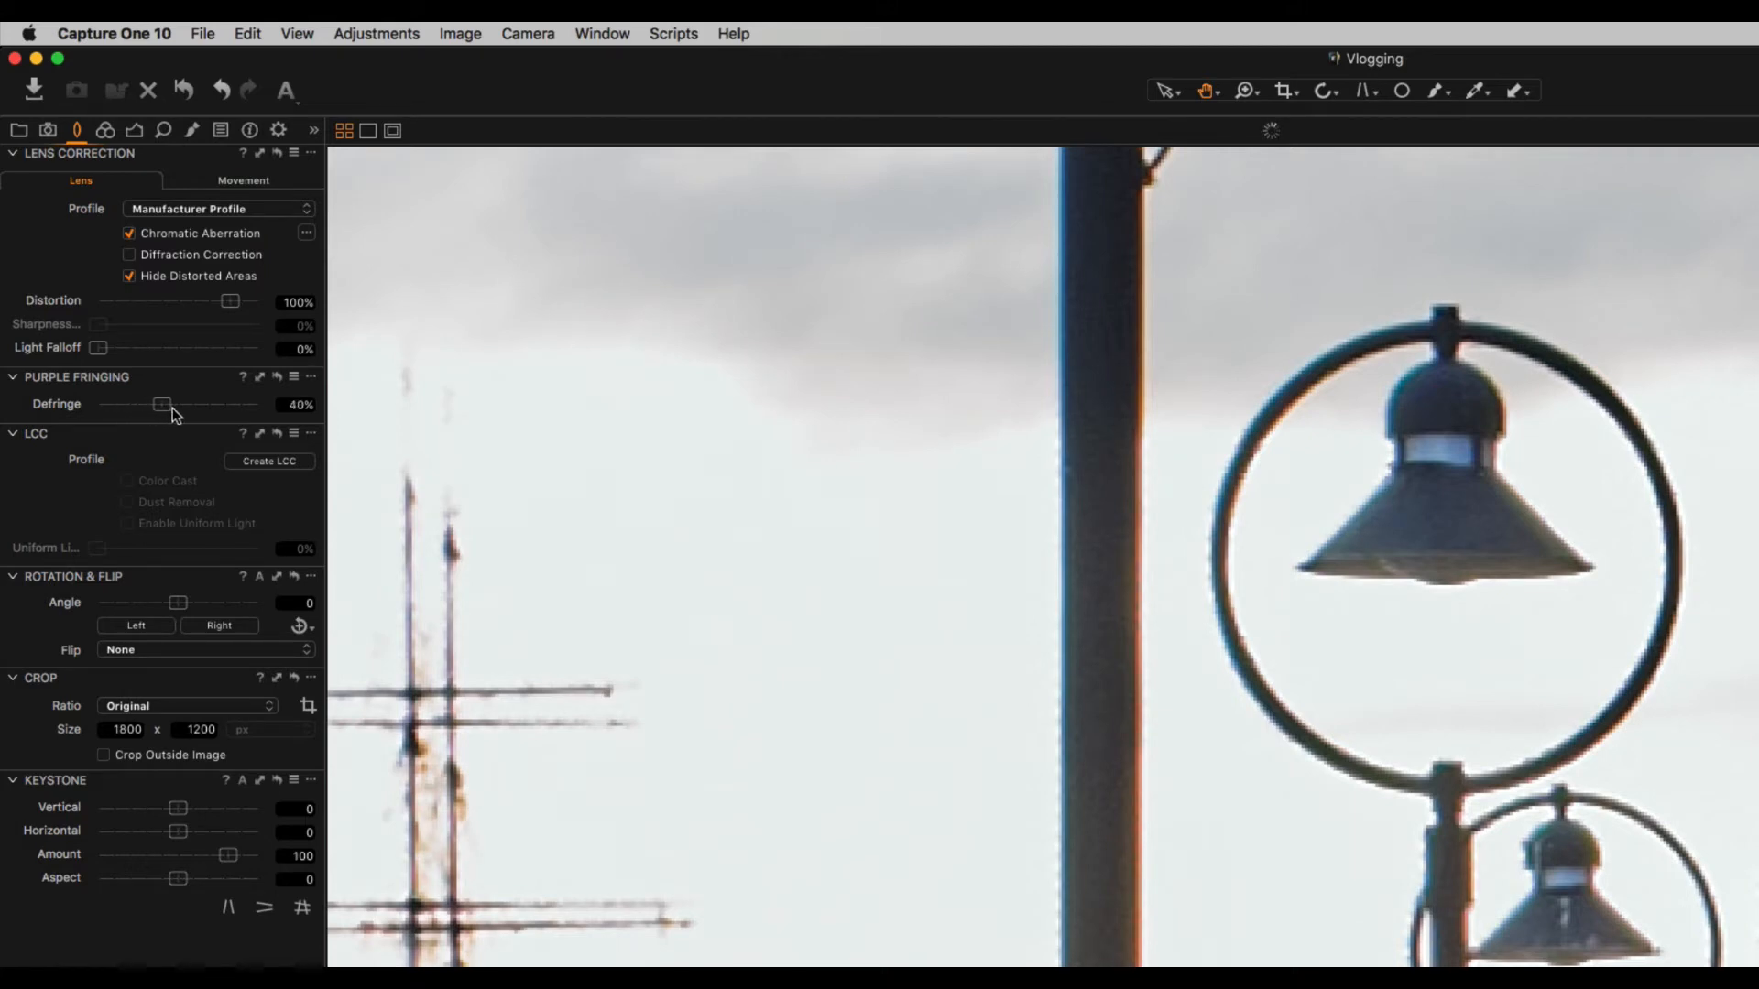
drag(163, 404, 190, 404)
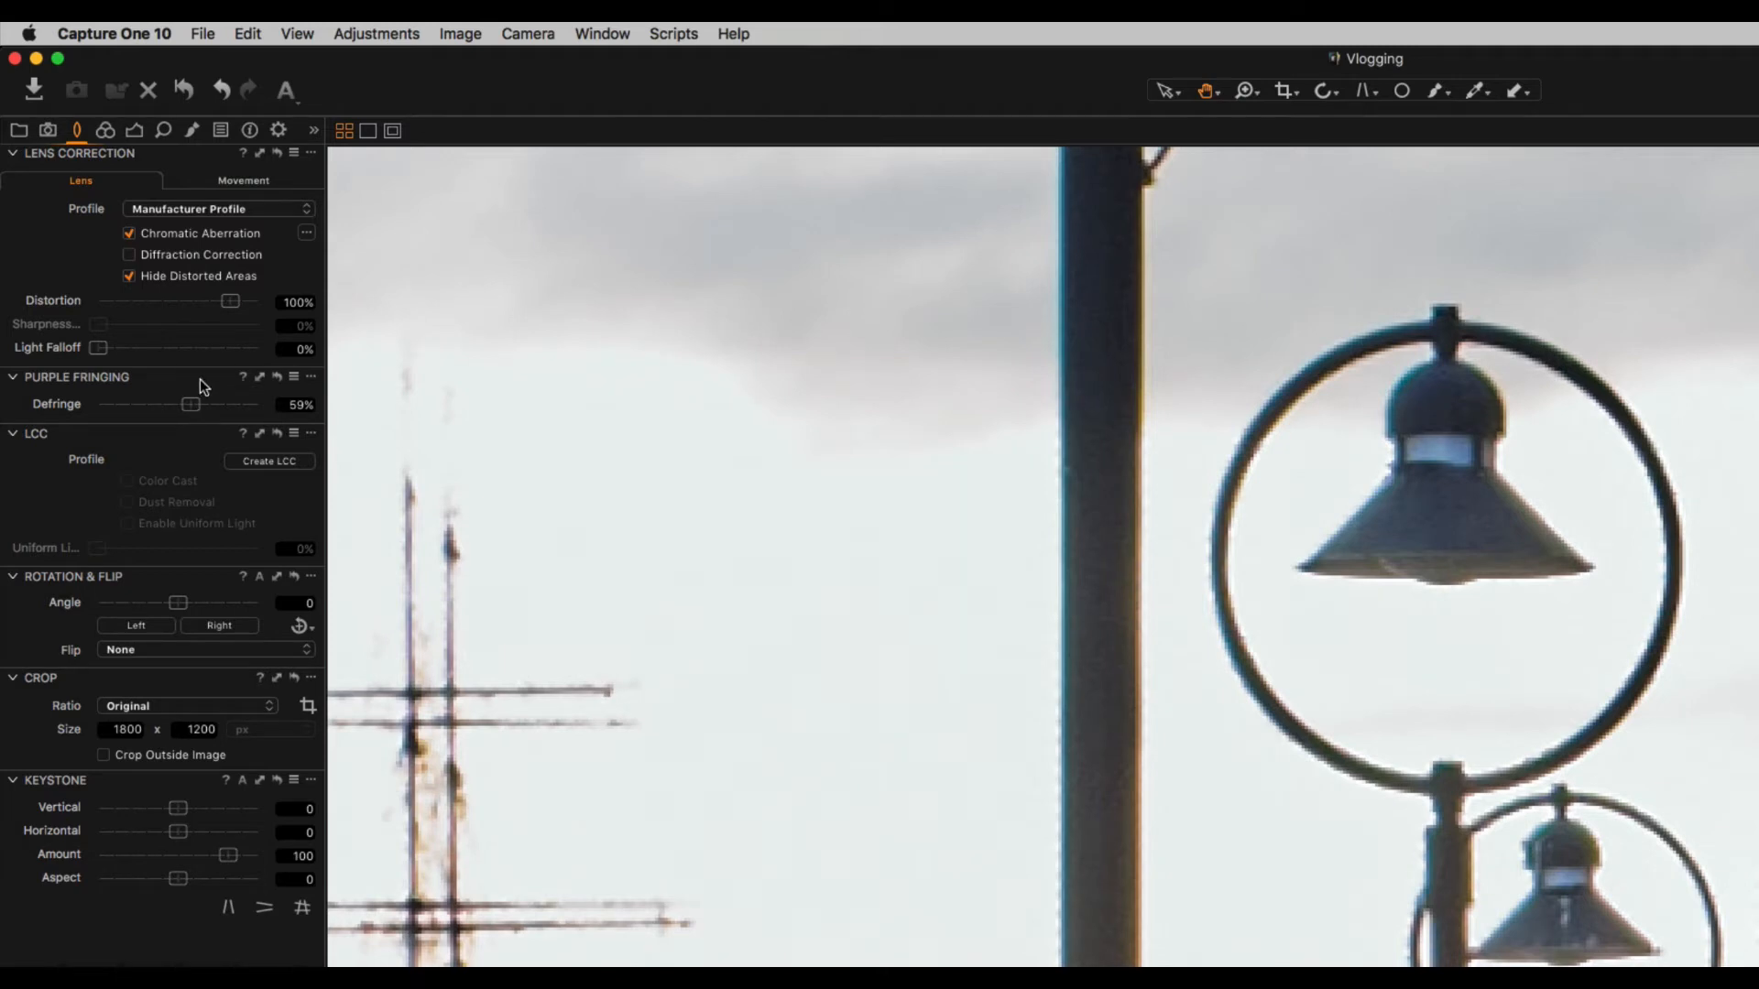
right_click(203, 385)
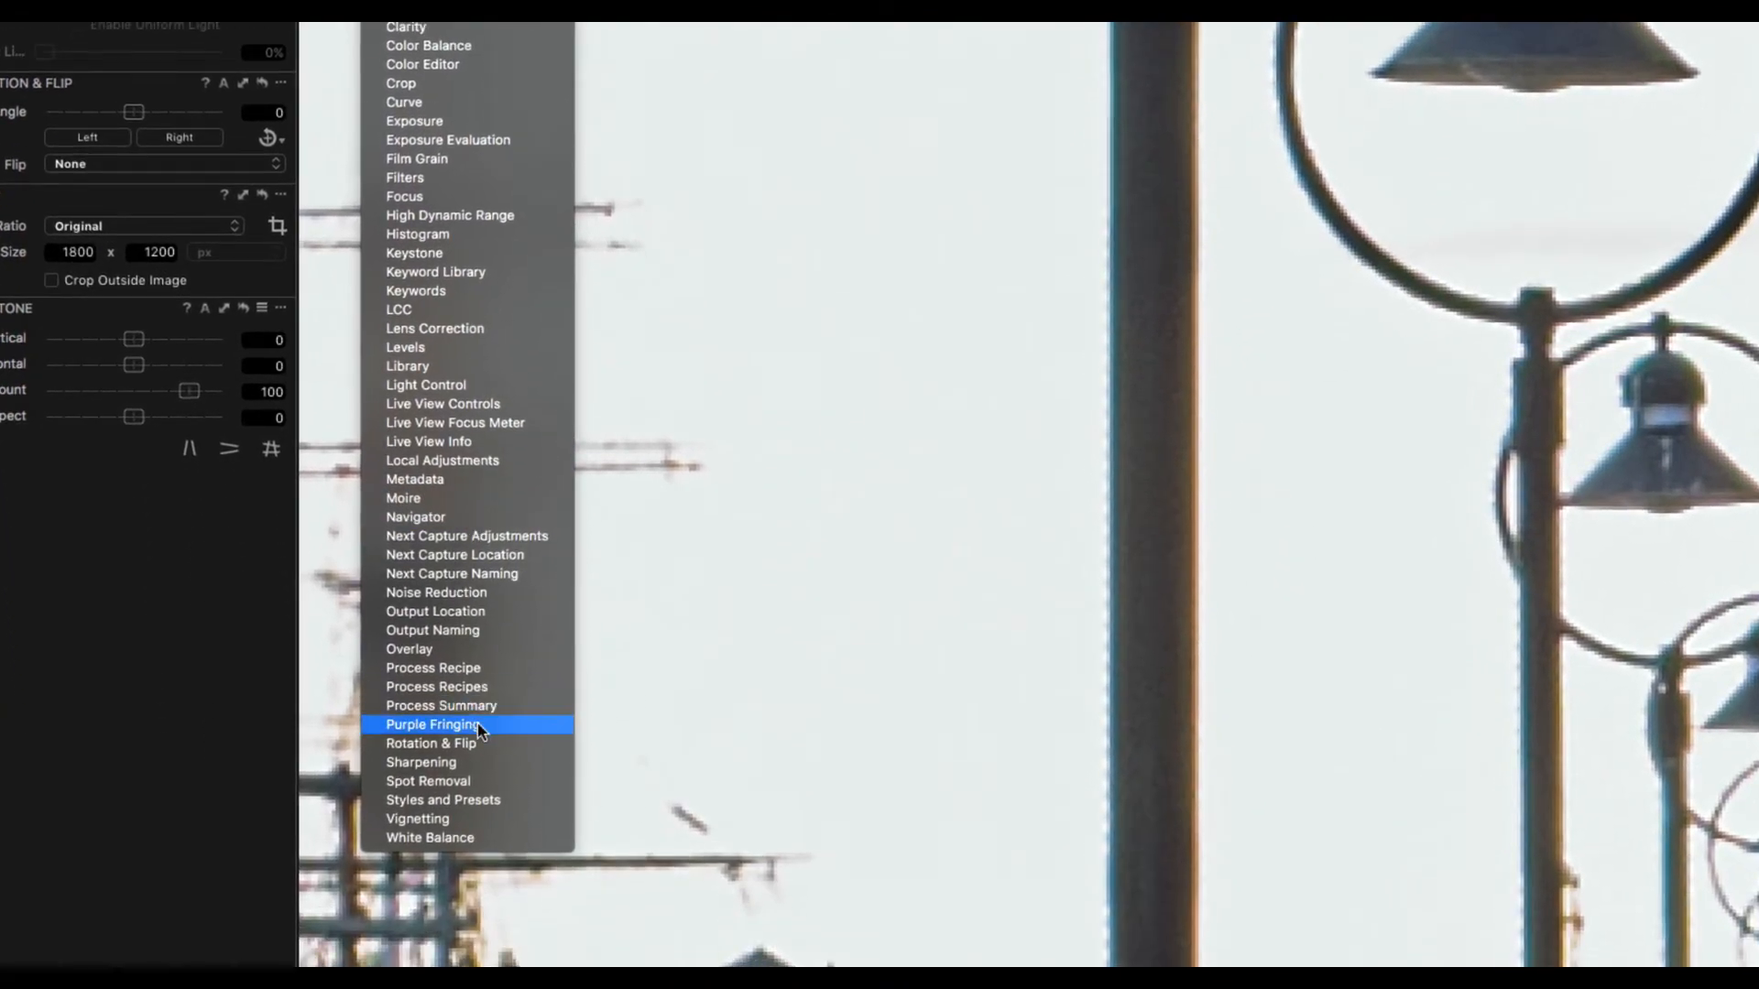
click(433, 725)
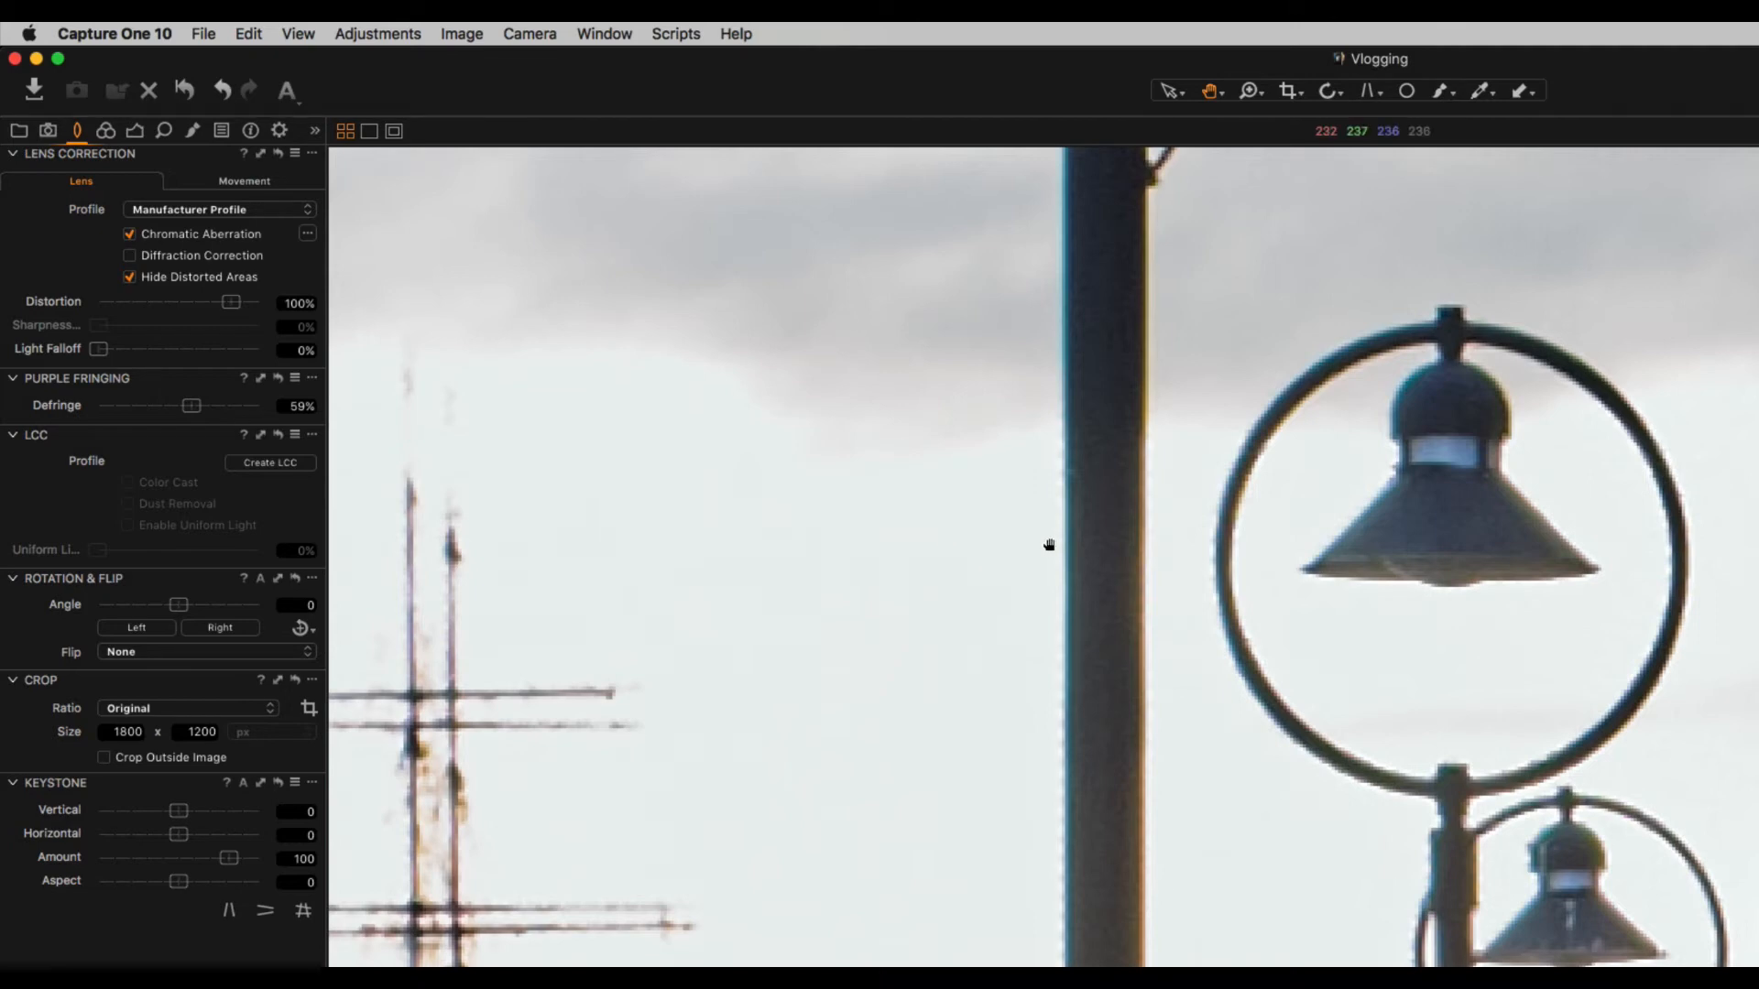
Step: Push Defringe to 100%, then ease it back down to about 70%
drag(191, 405, 256, 405)
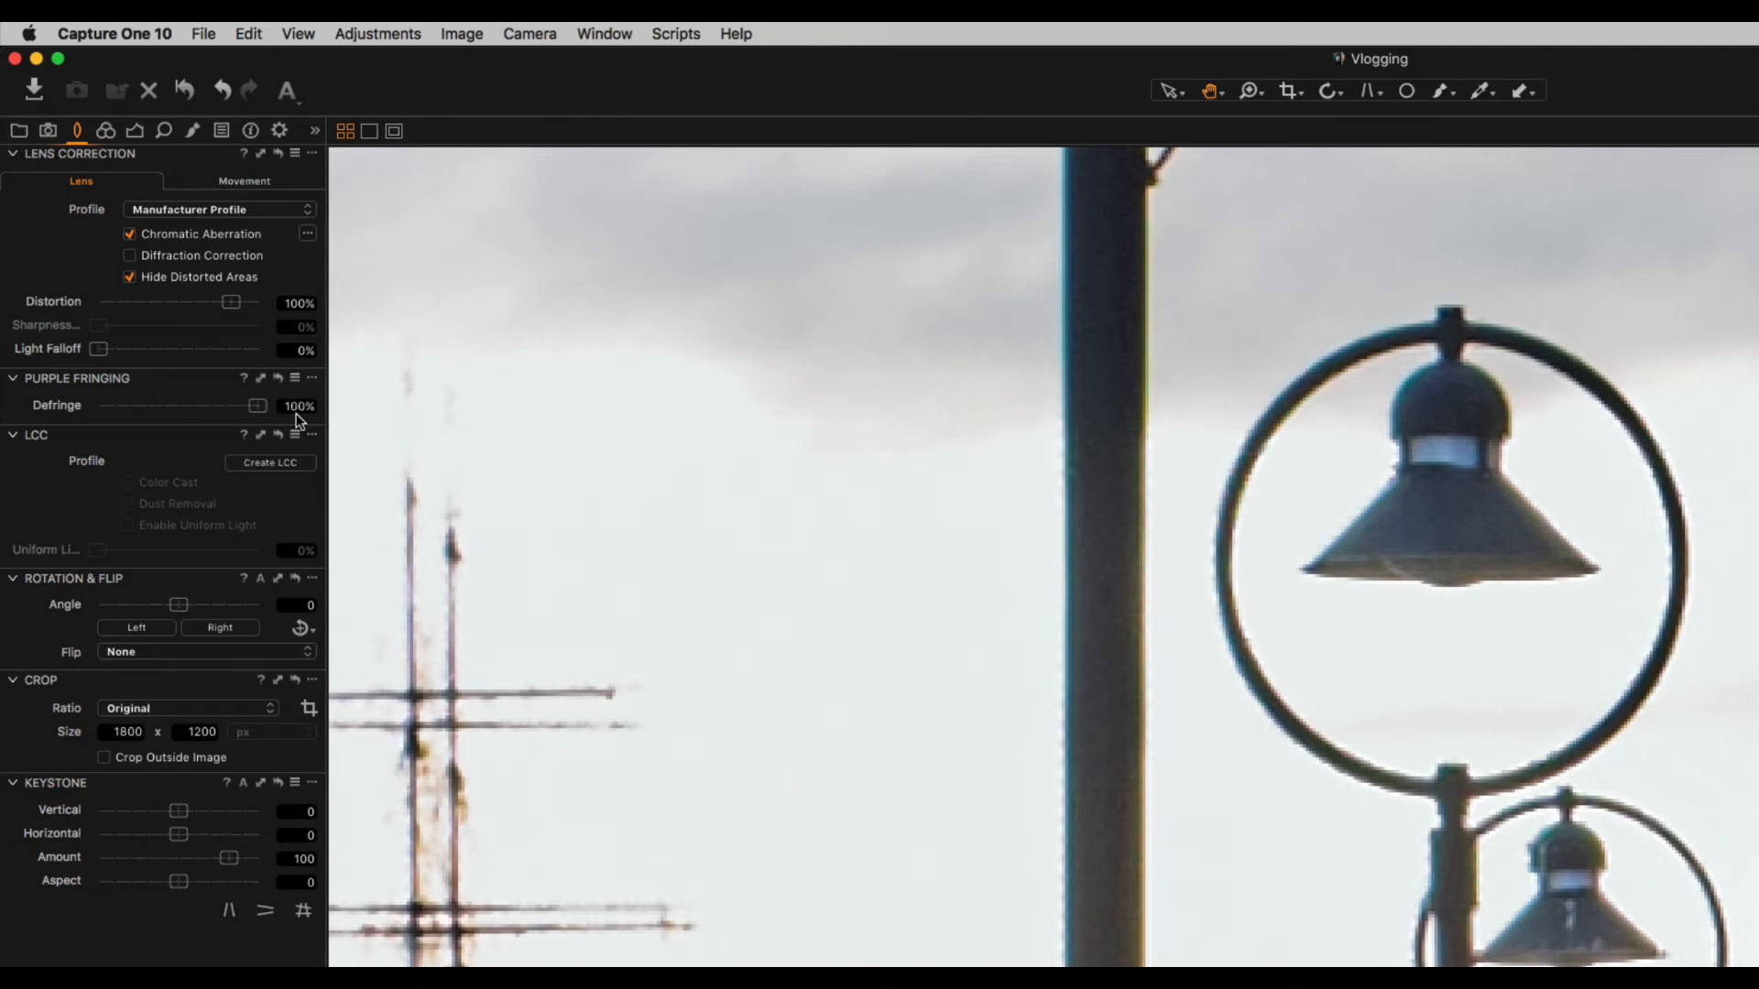
mouse_move(1056, 596)
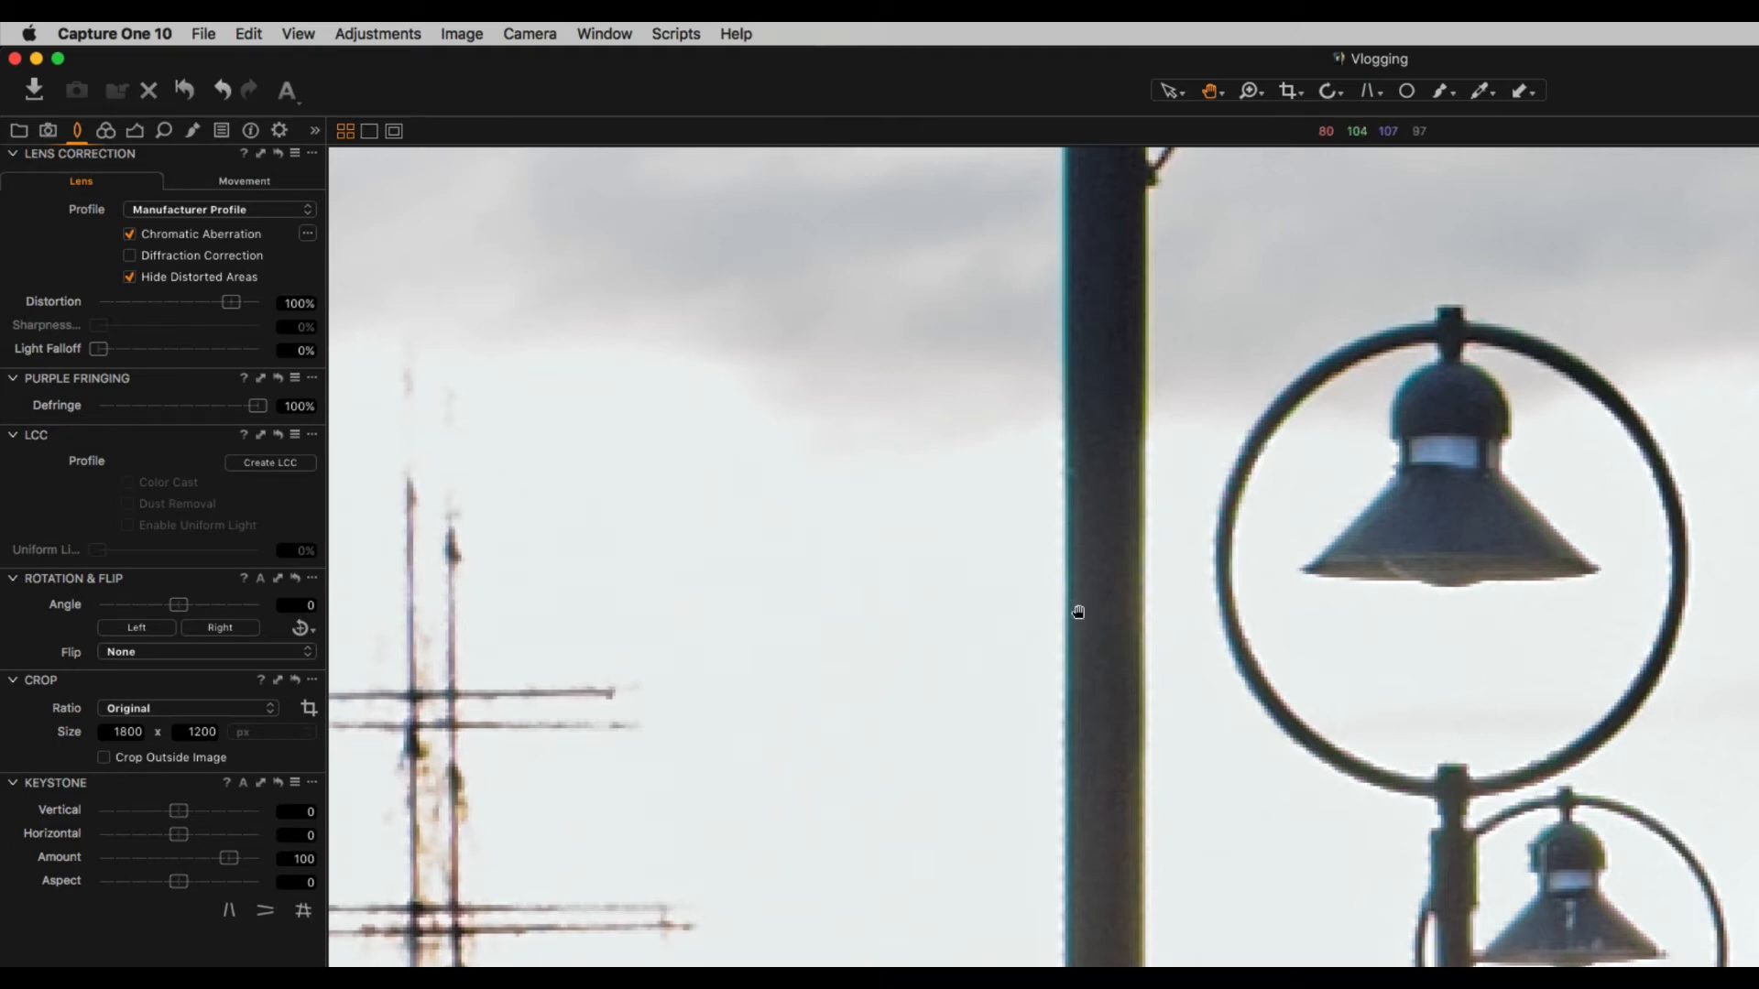
drag(256, 404, 210, 405)
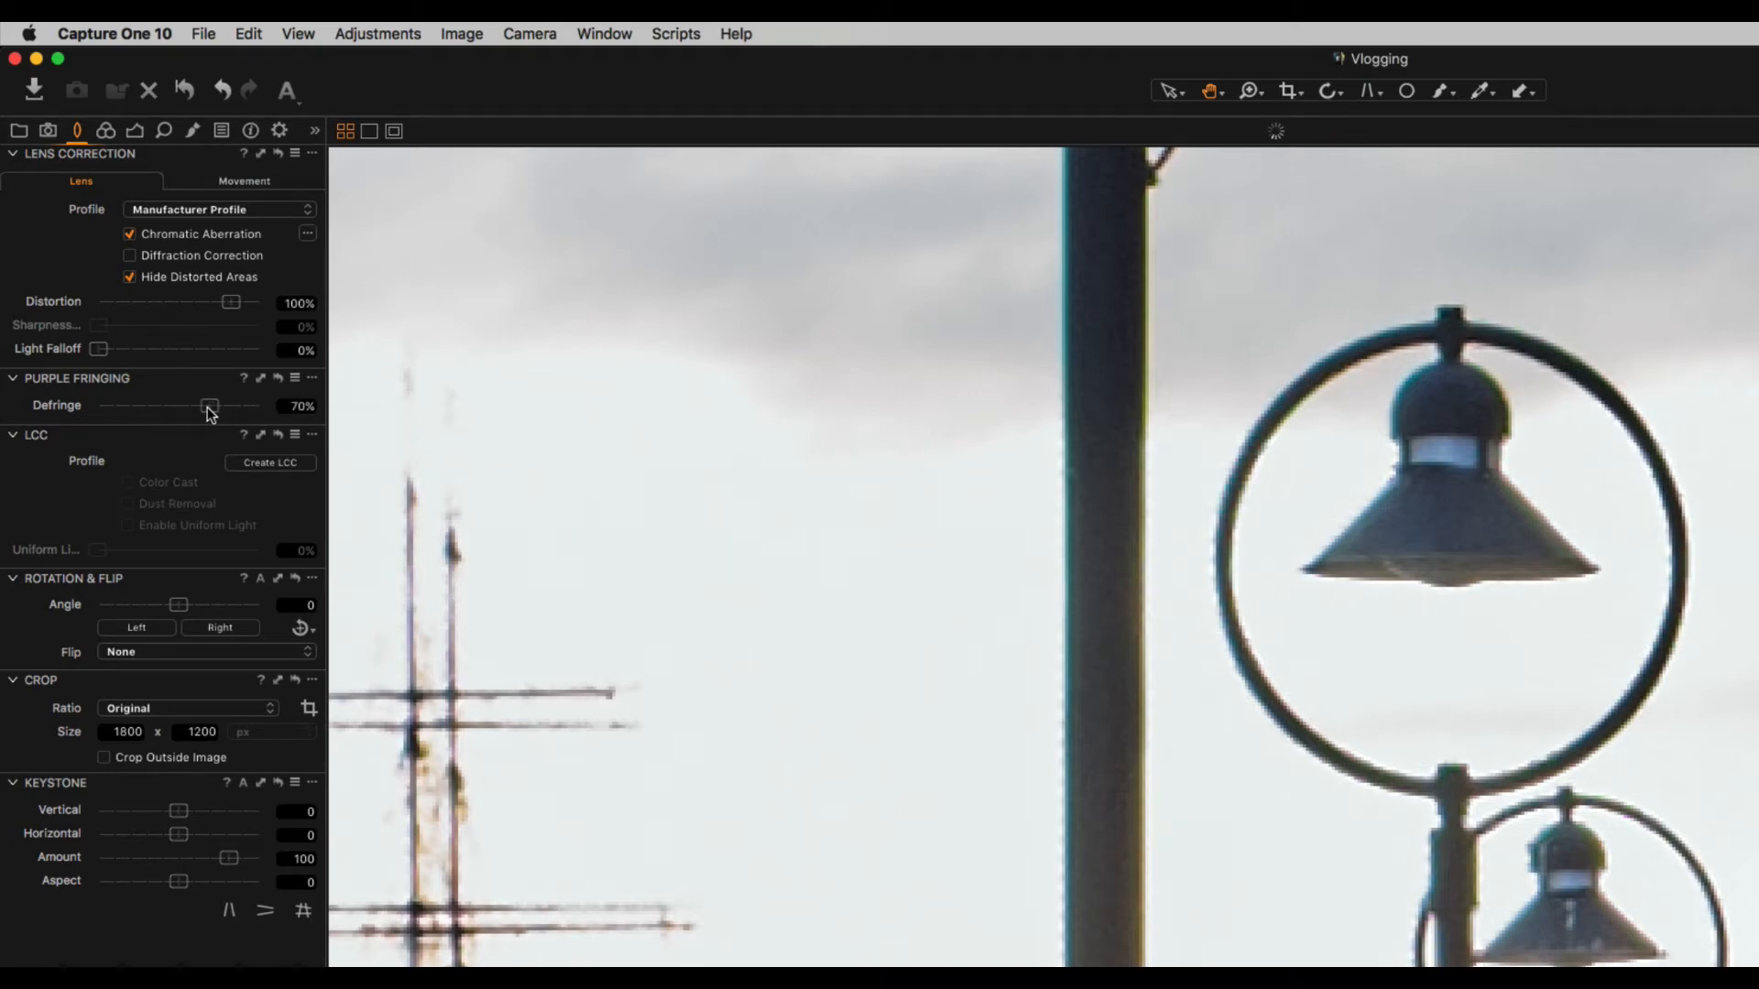
drag(210, 405, 178, 405)
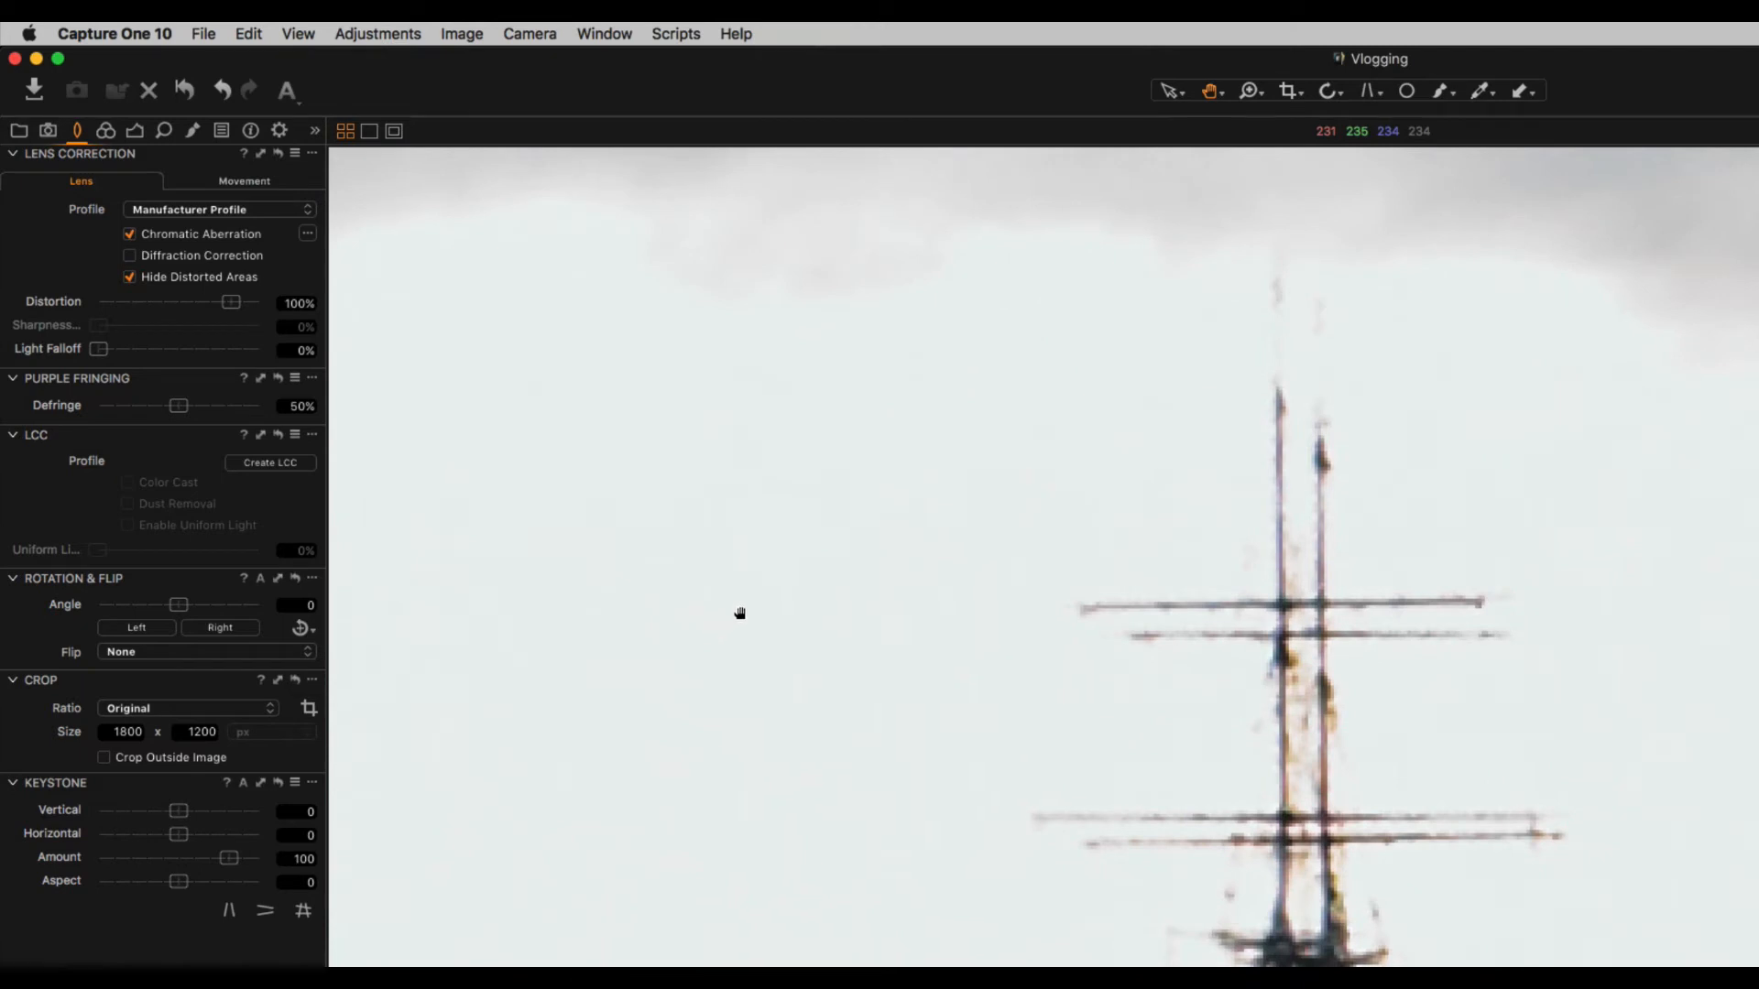
Step: Pan the viewer over the tall ship's masts to check for fringing
drag(739, 614, 847, 715)
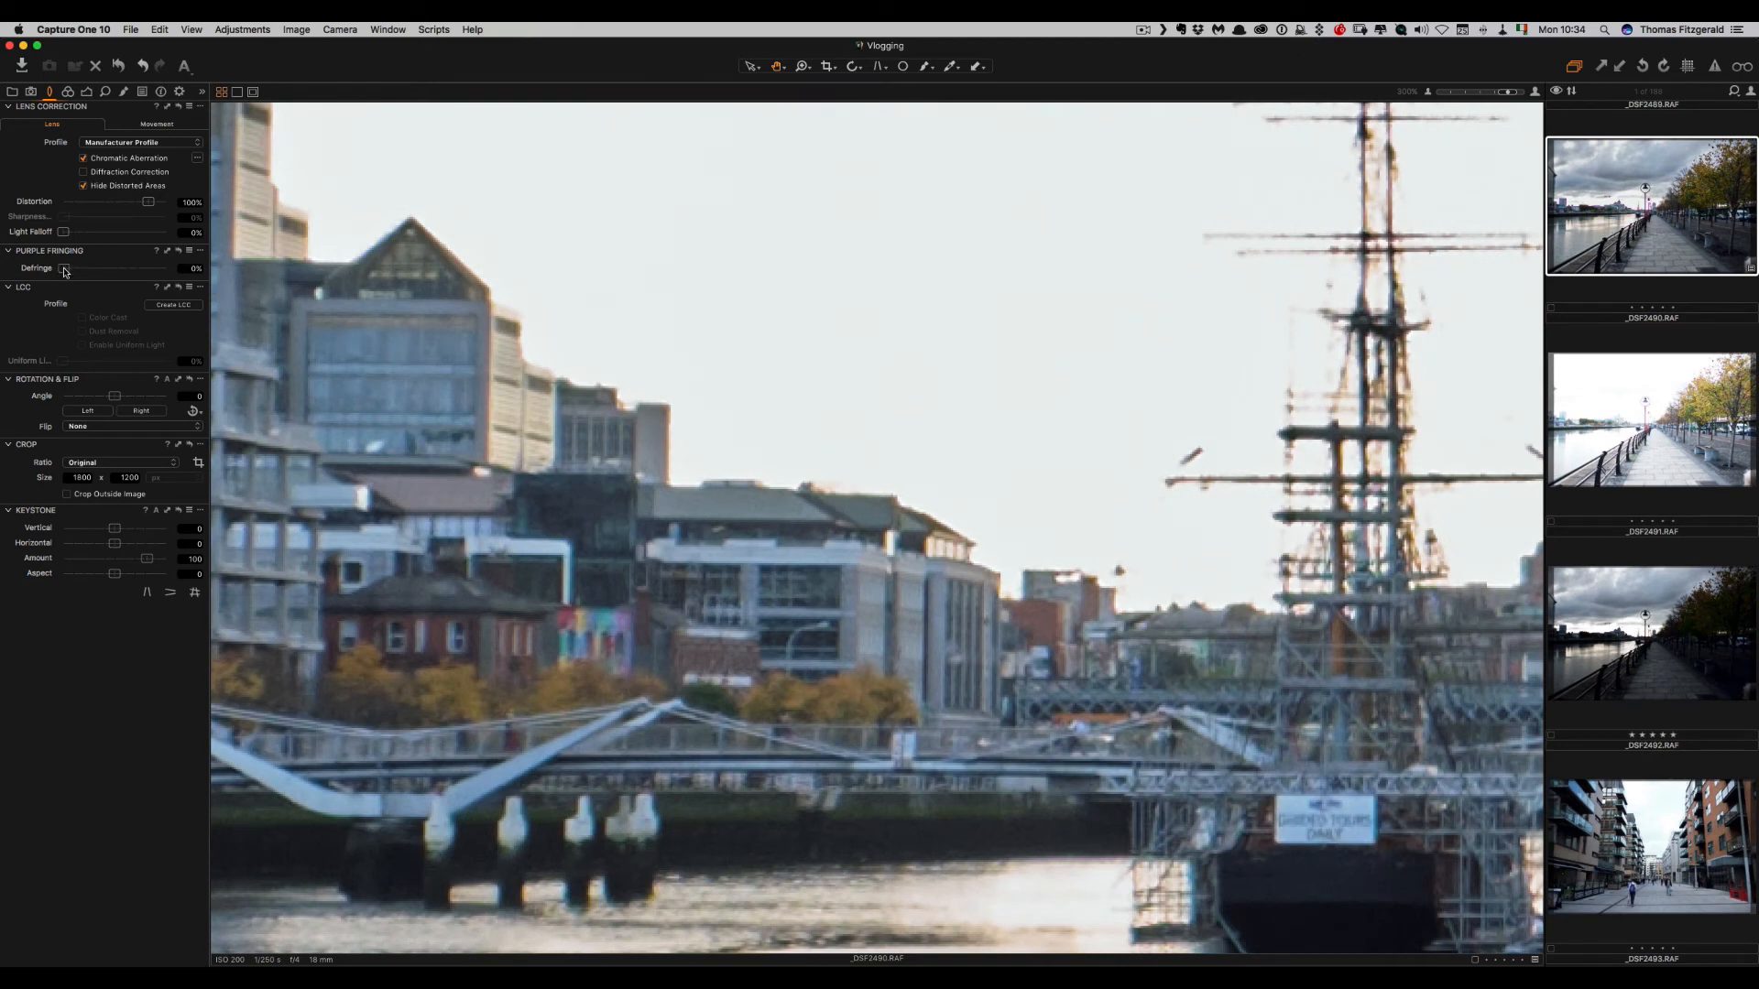
mouse_move(667, 450)
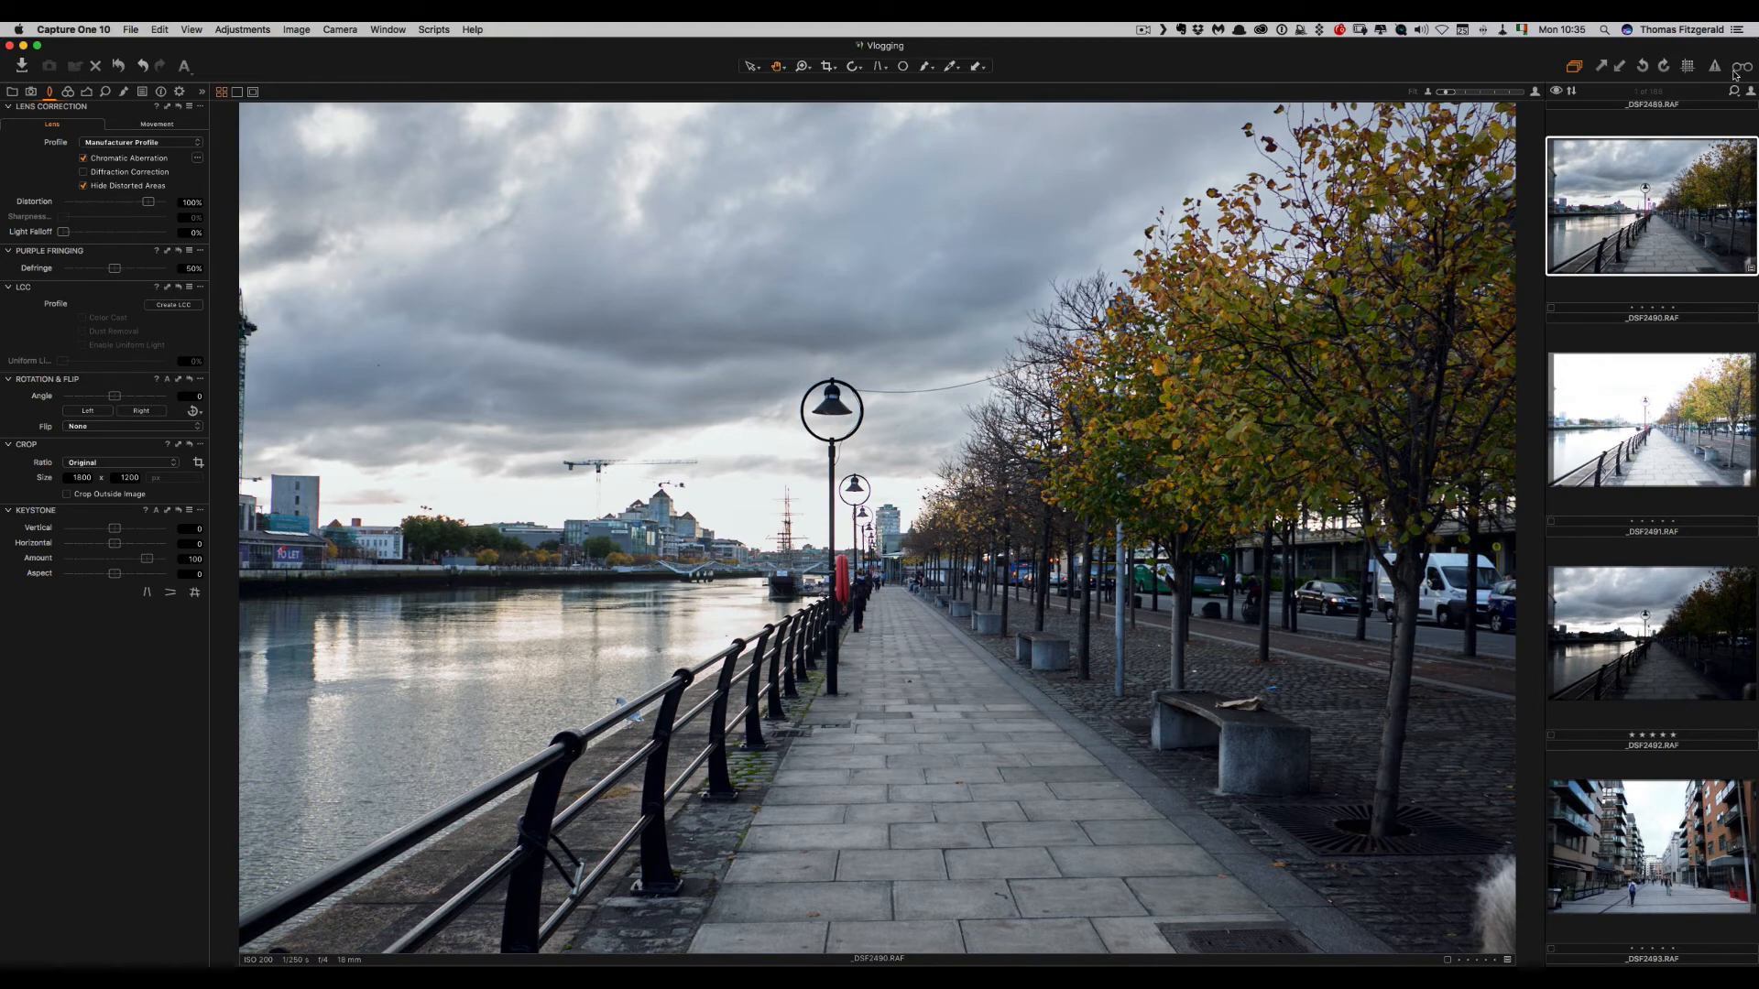
mouse_move(1742, 65)
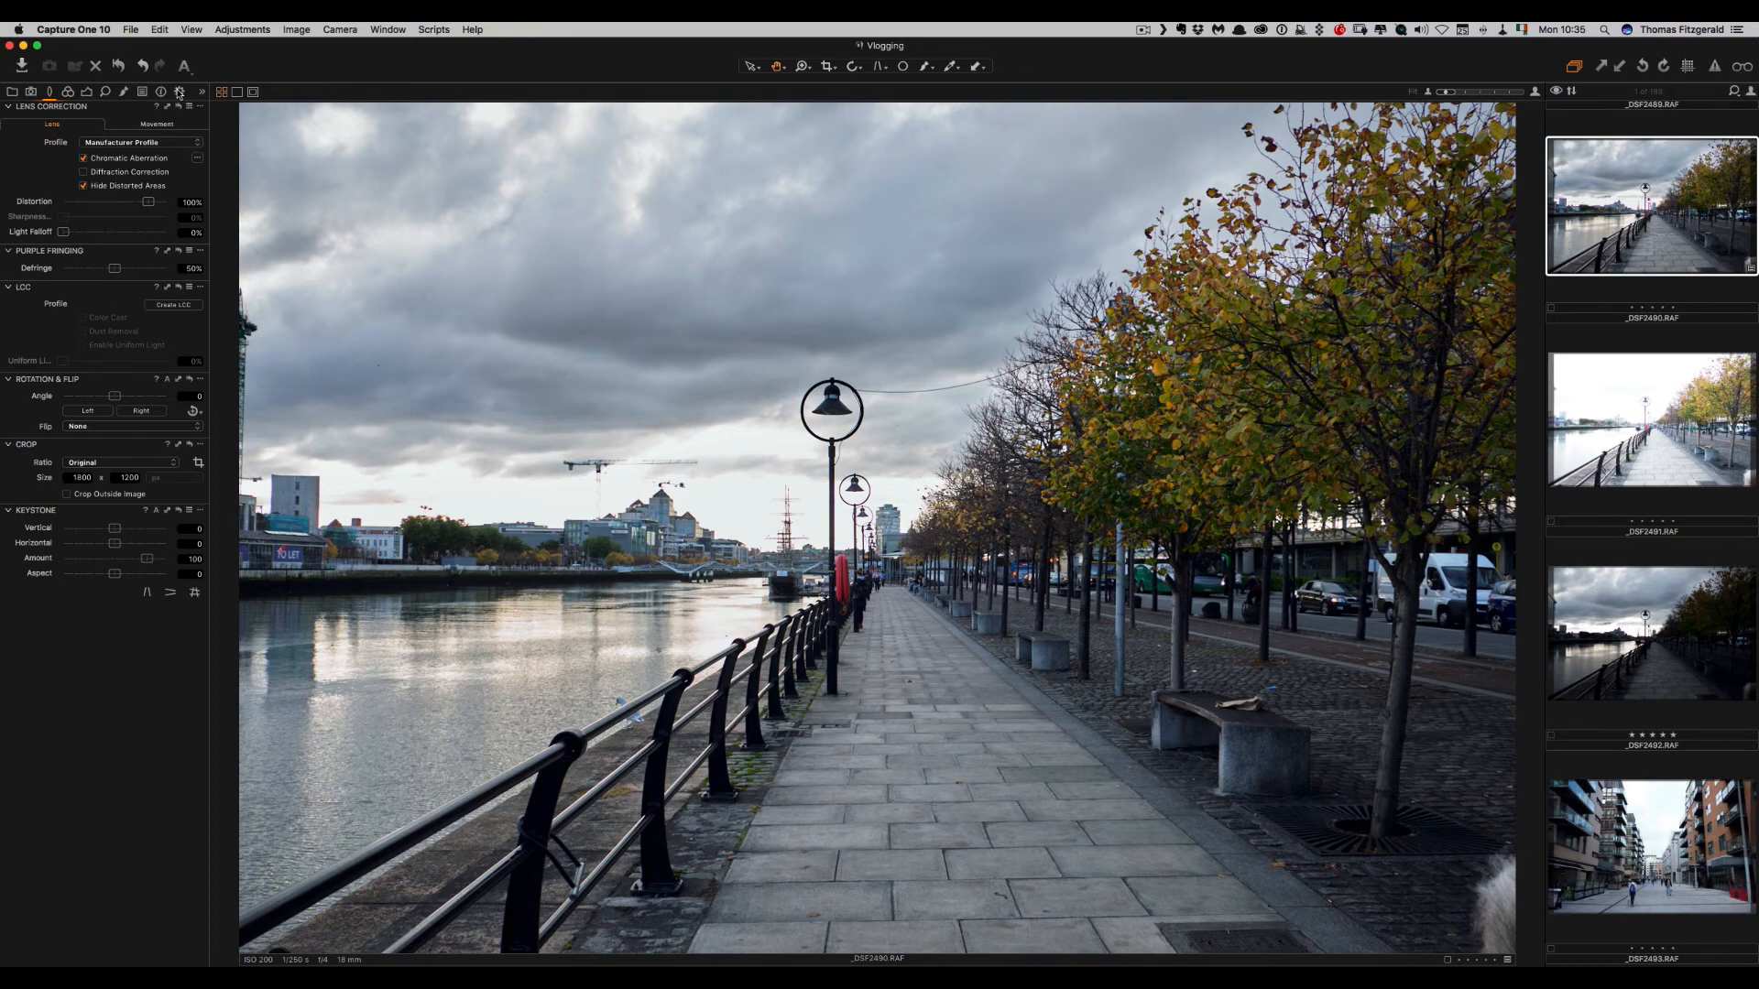
Step: View the Output tab's Process Recipes, then switch to the Library tab
click(184, 90)
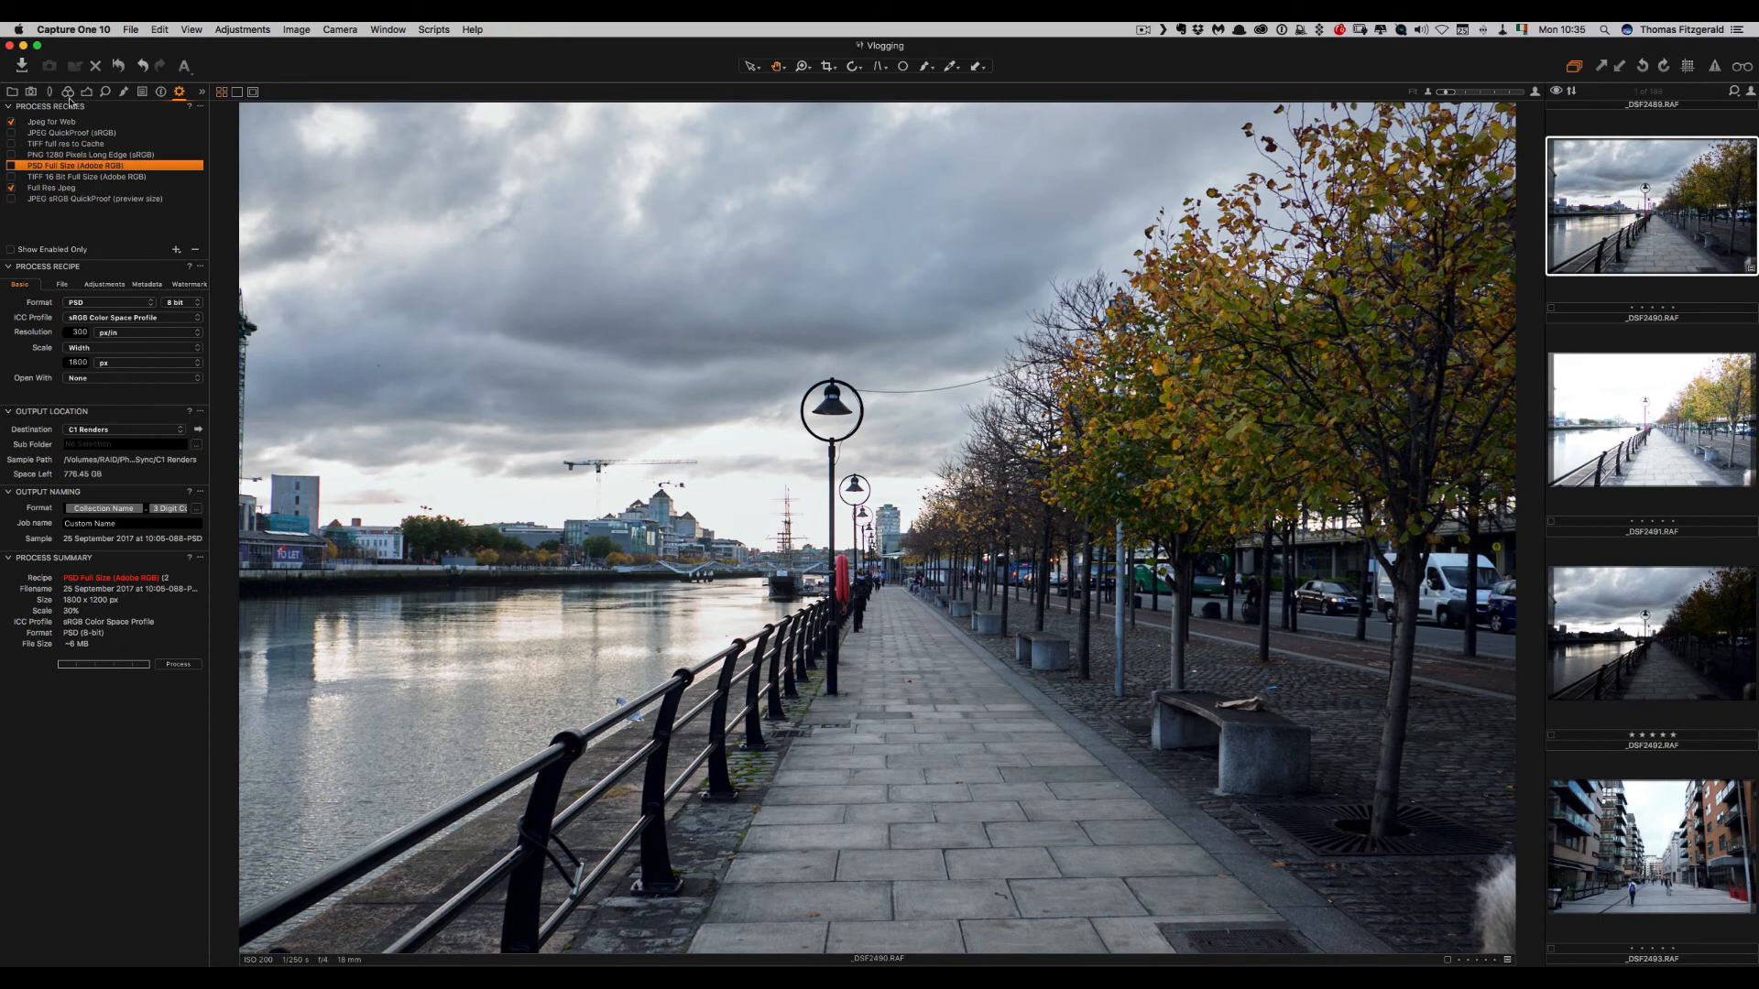
click(13, 91)
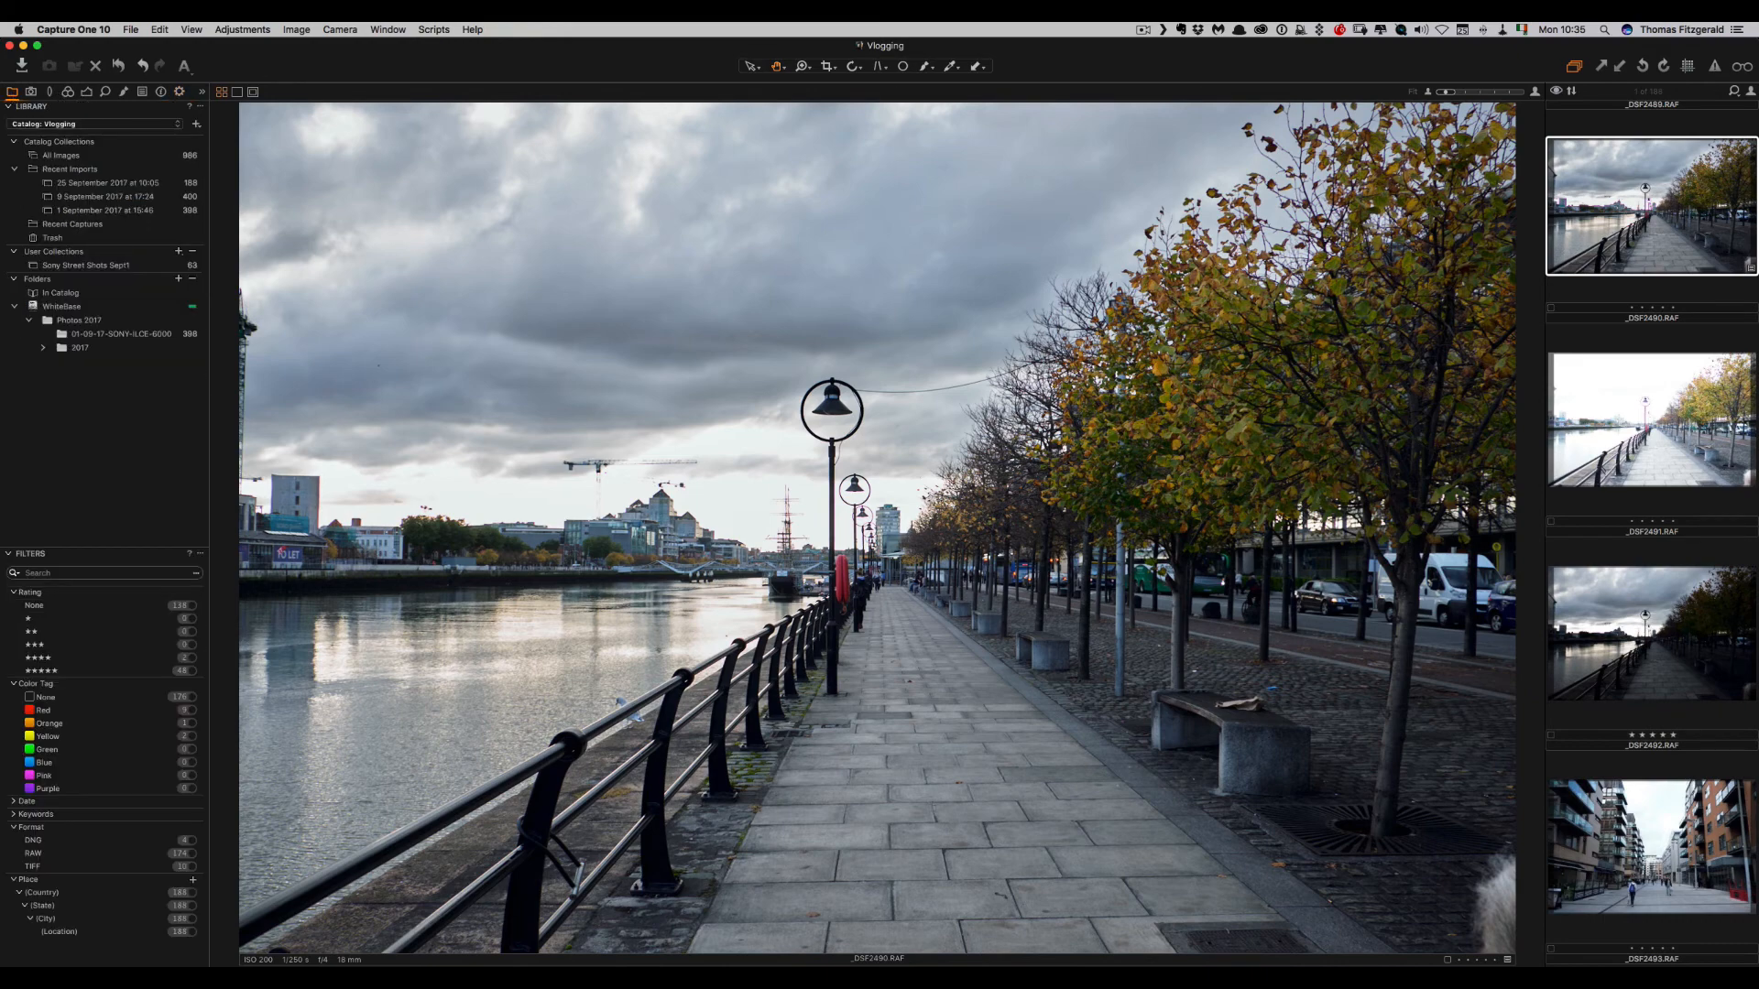